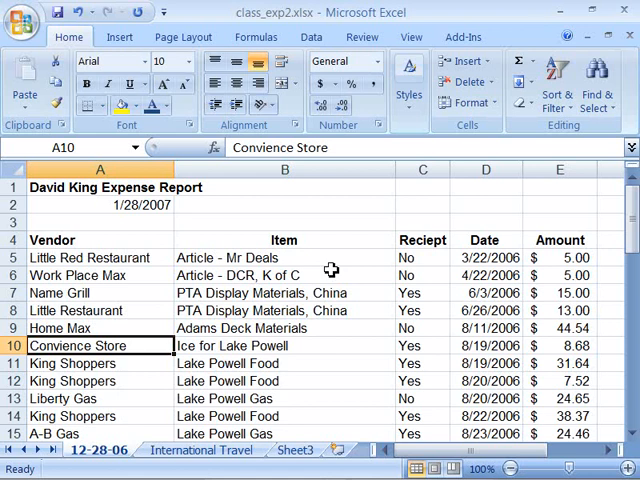
pyautogui.moveTo(418, 264)
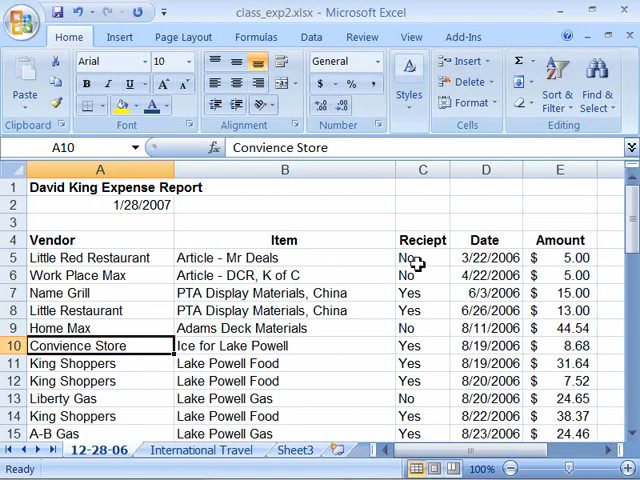
# Step: Change the Little Red Restaurant receipt entry in C5 from No to Yes
pyautogui.click(422, 257)
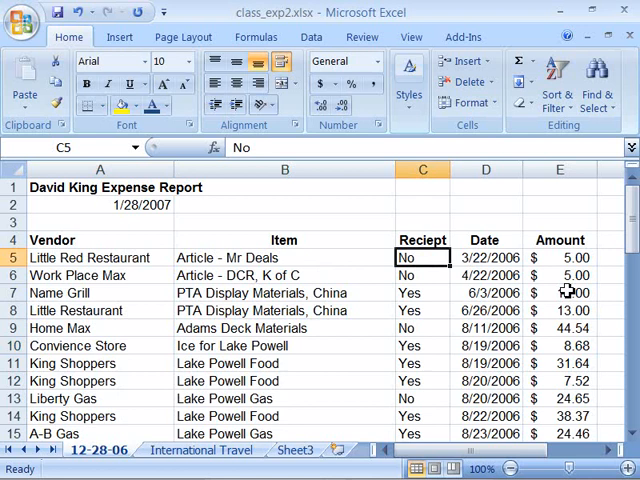
pyautogui.write('Yes')
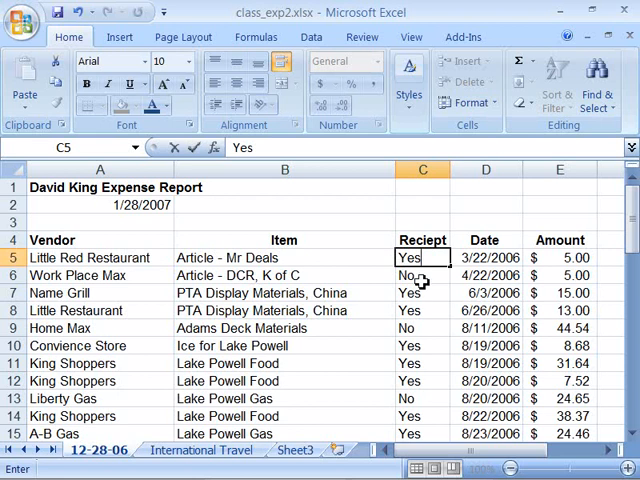
pyautogui.click(422, 275)
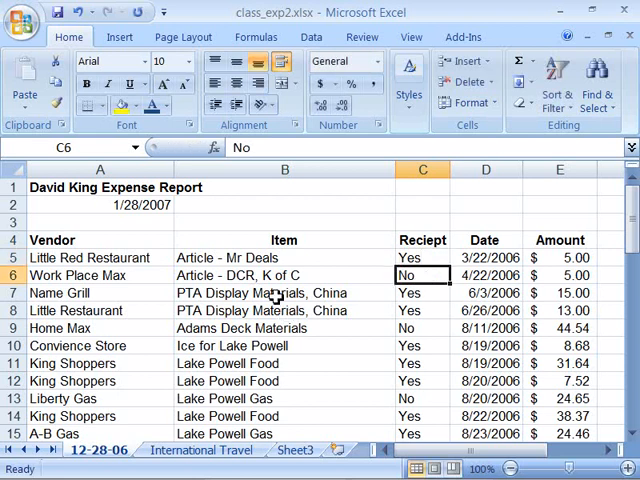
# Step: Retype the Name Grill item in B7 as 'PTA - DCR, K of C' in the formula bar
pyautogui.click(285, 292)
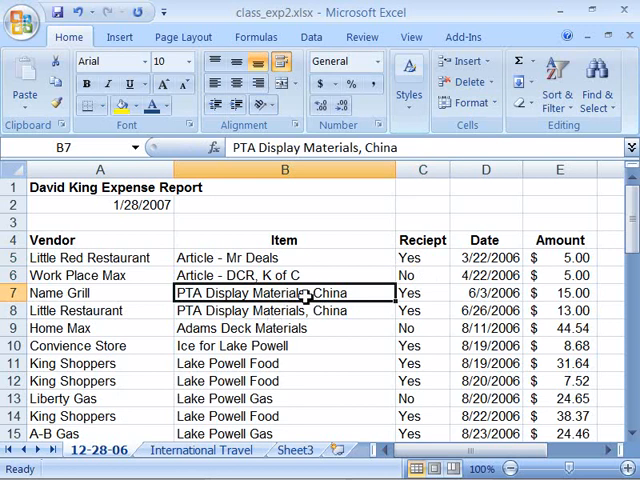
pyautogui.moveTo(285, 275)
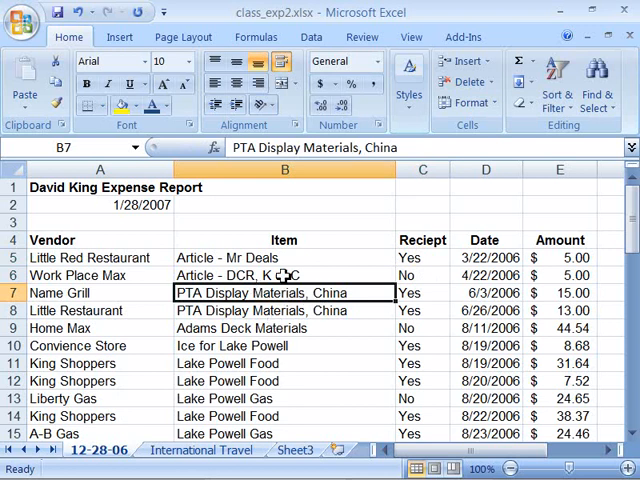
pyautogui.moveTo(265, 147)
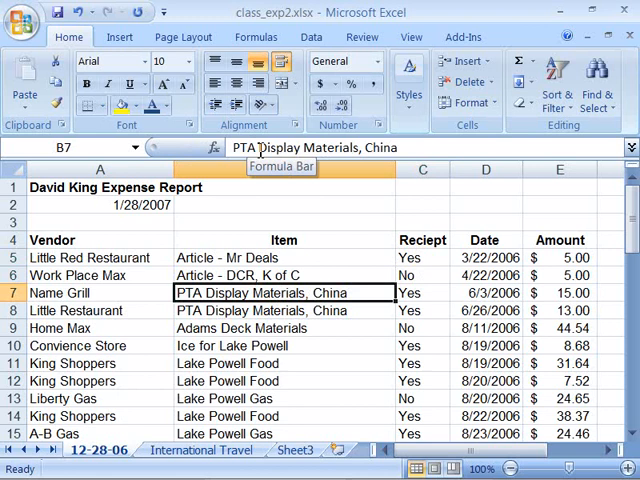
pyautogui.click(300, 147)
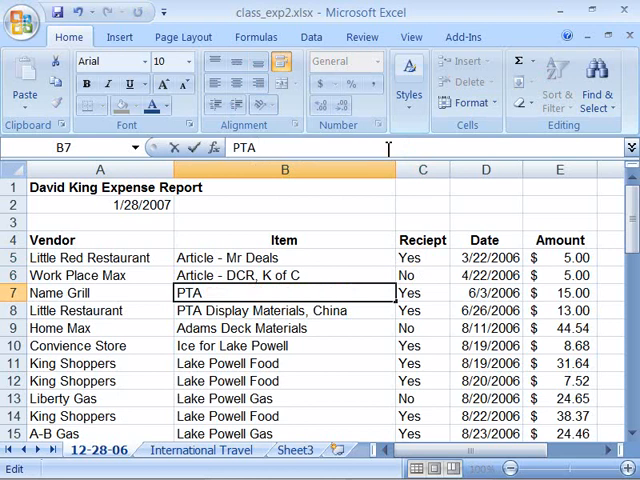
pyautogui.write('-')
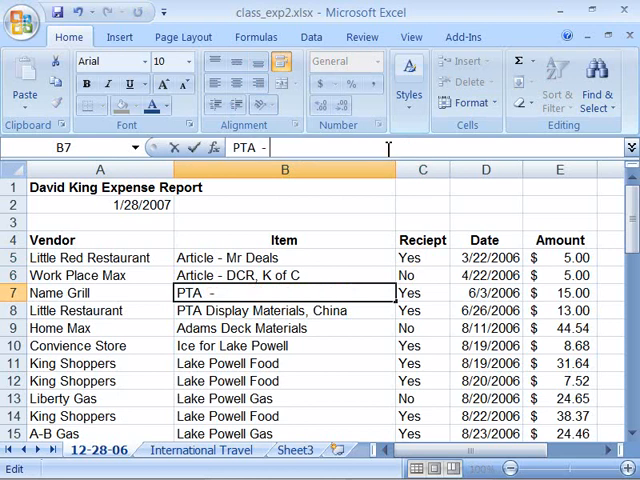
pyautogui.write('DCR,')
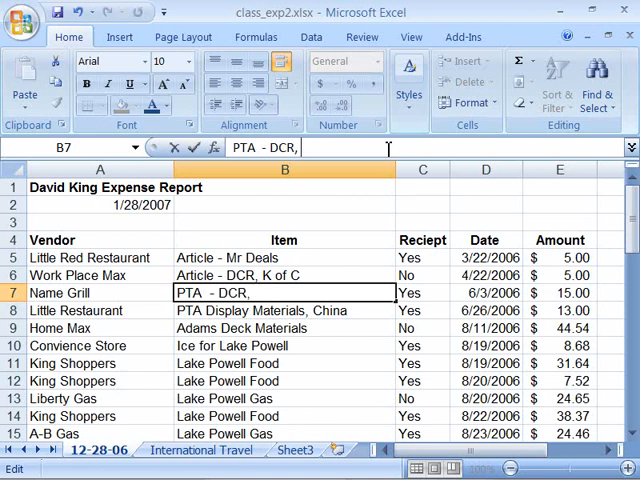
pyautogui.write('K of C')
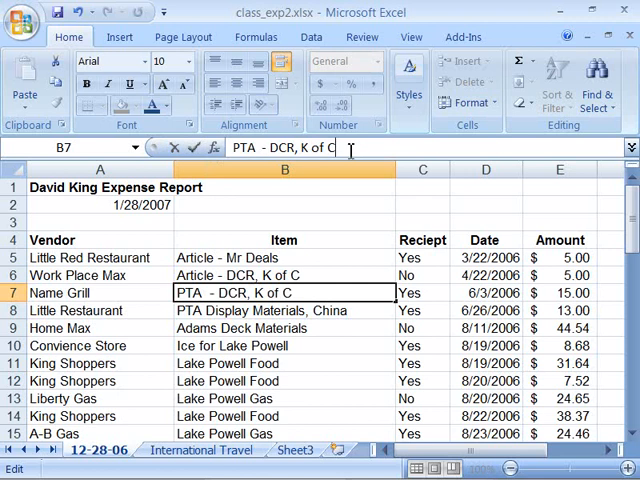
pyautogui.moveTo(345, 219)
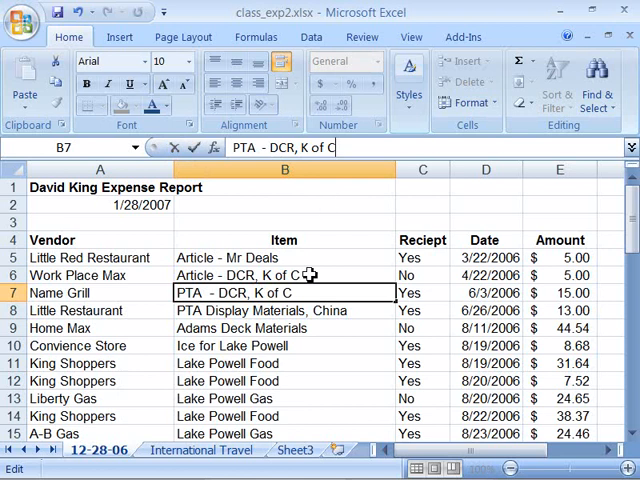
pyautogui.moveTo(343, 225)
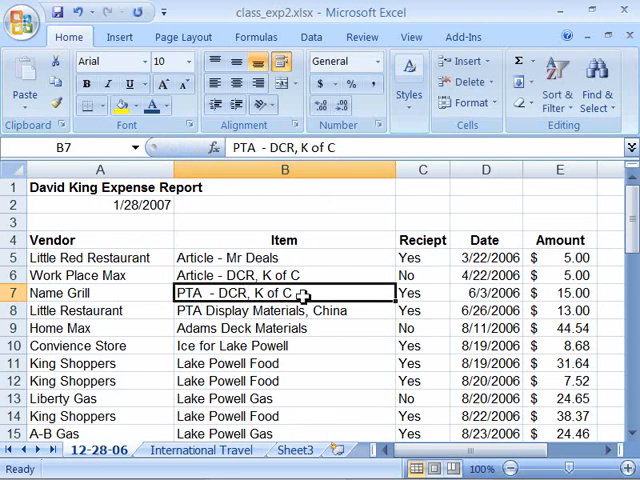
pyautogui.moveTo(130, 293)
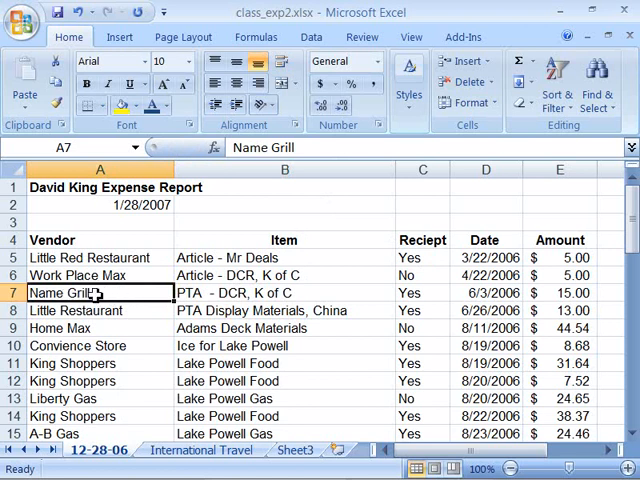
# Step: Replace the Name Grill row's vendor name in A8, typing 'Li' for Little Restaurant
pyautogui.doubleClick(75, 292)
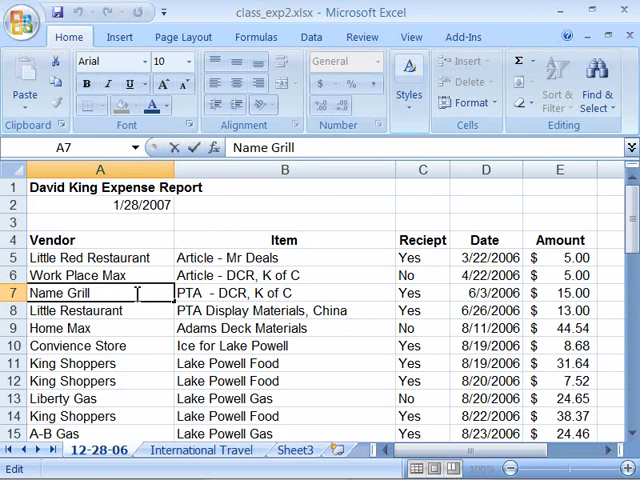
pyautogui.doubleClick(80, 292)
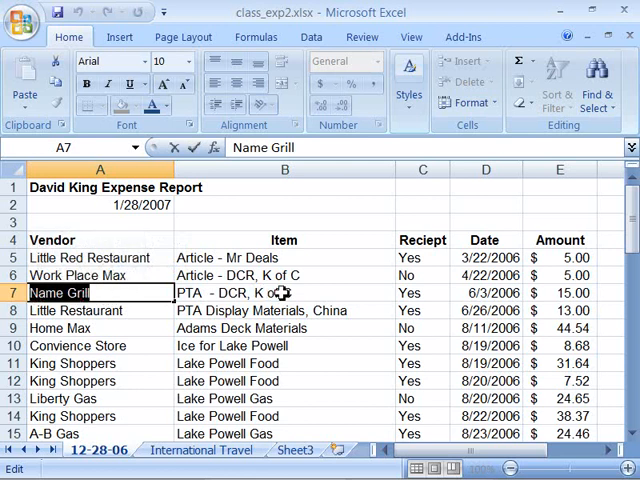
pyautogui.write('Little Red Restaurant')
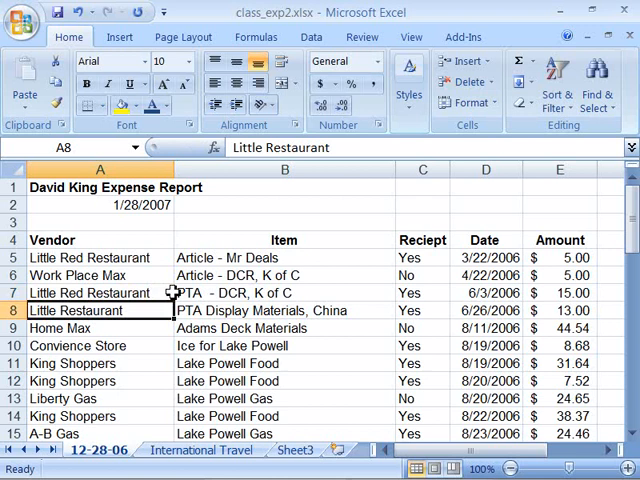
pyautogui.moveTo(486, 344)
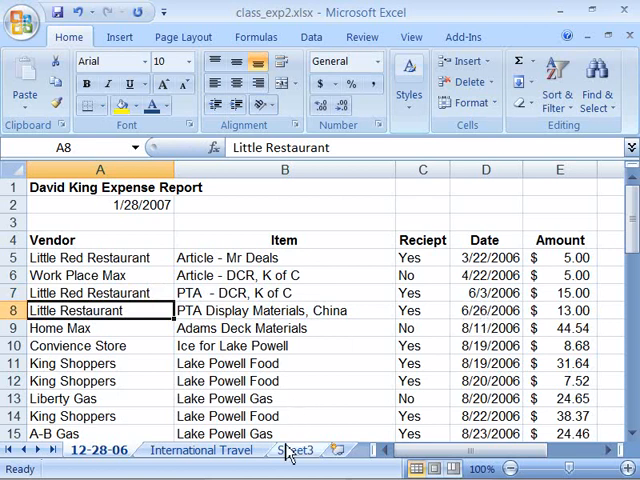
# Step: Open 0504start.xlsx from the Chapter05 folder via the Office Button
pyautogui.click(20, 18)
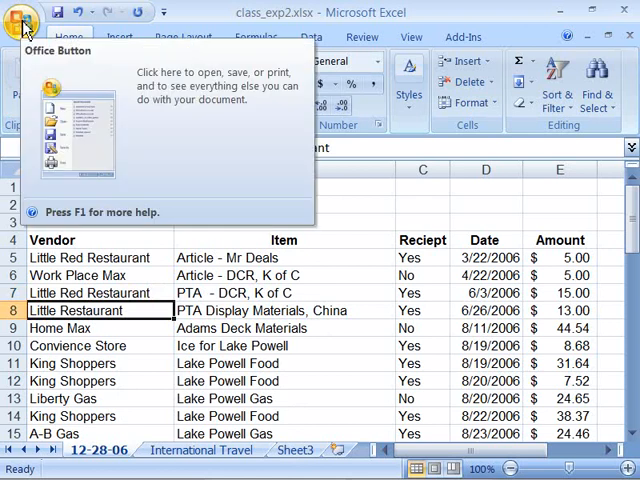
pyautogui.click(22, 20)
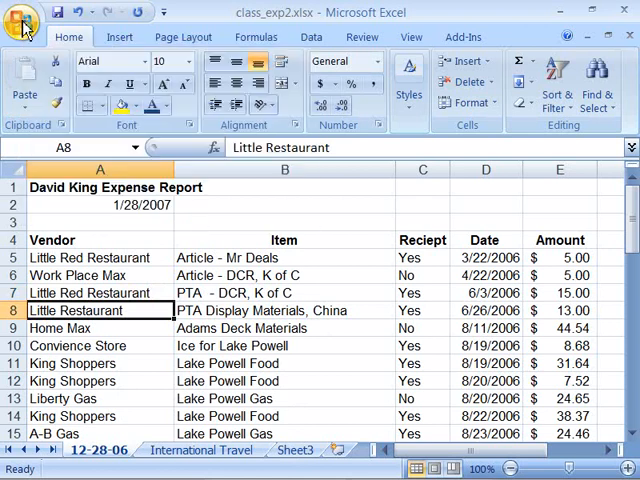
pyautogui.click(22, 16)
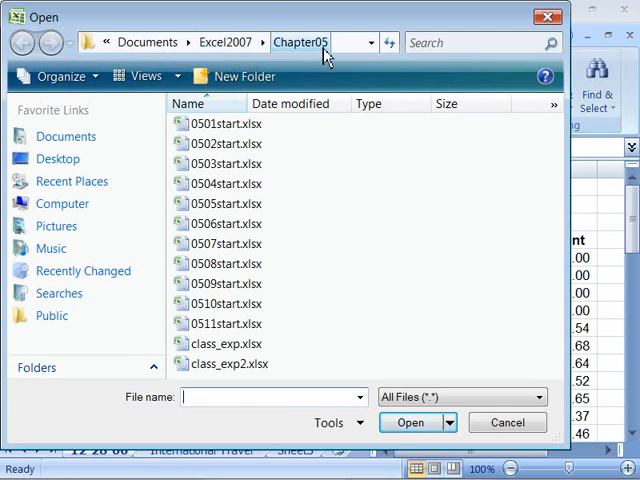
pyautogui.click(227, 184)
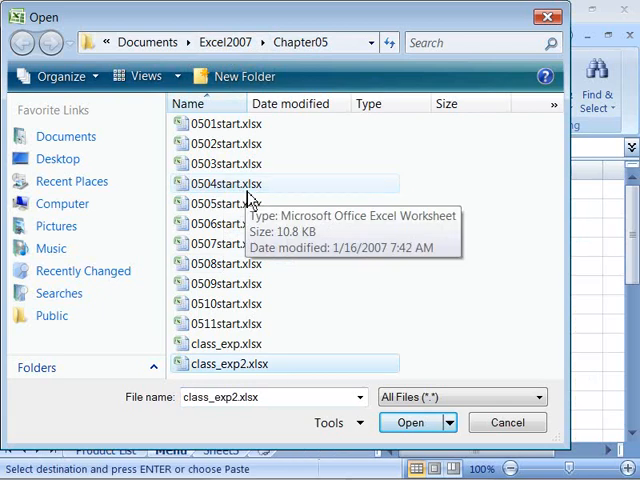
pyautogui.doubleClick(217, 183)
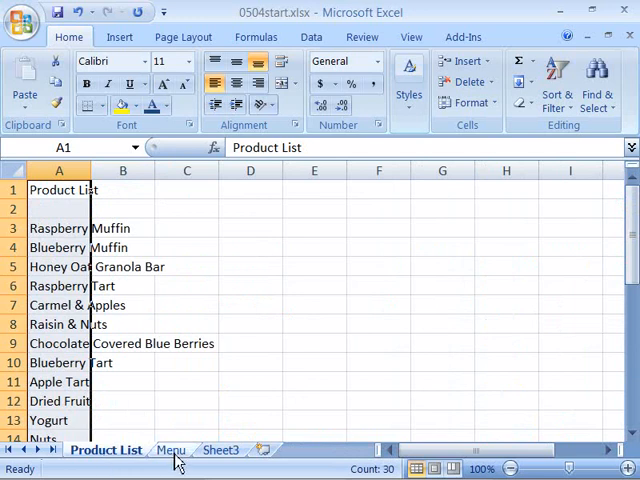
pyautogui.moveTo(347, 293)
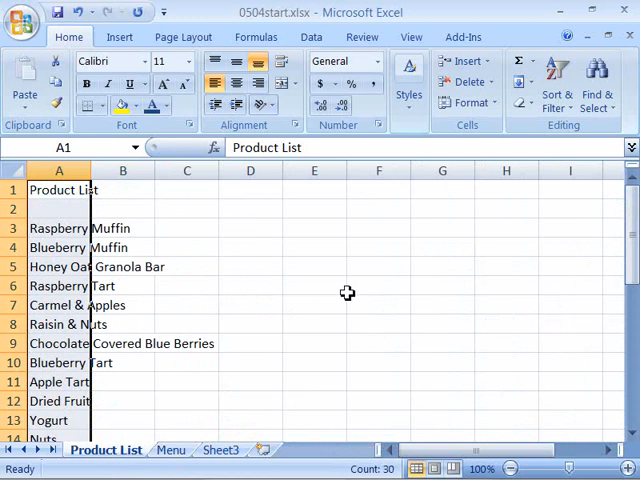
pyautogui.moveTo(328, 292)
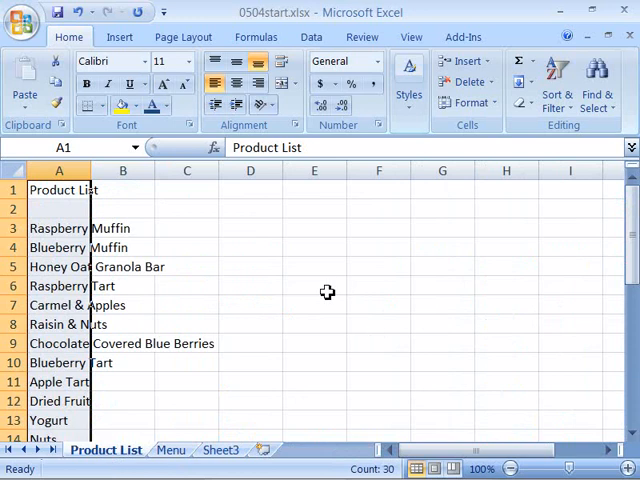
# Step: Add 'Very' to Blueberry Muffin and 'Delicious' to Dried Fruit, then scroll the product list
pyautogui.click(250, 266)
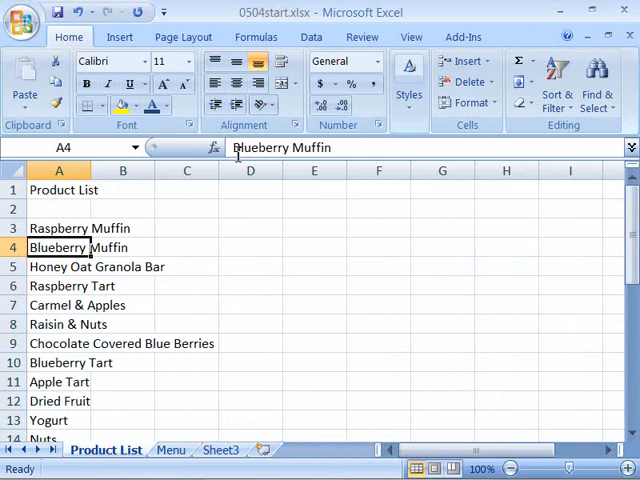
pyautogui.write('Very')
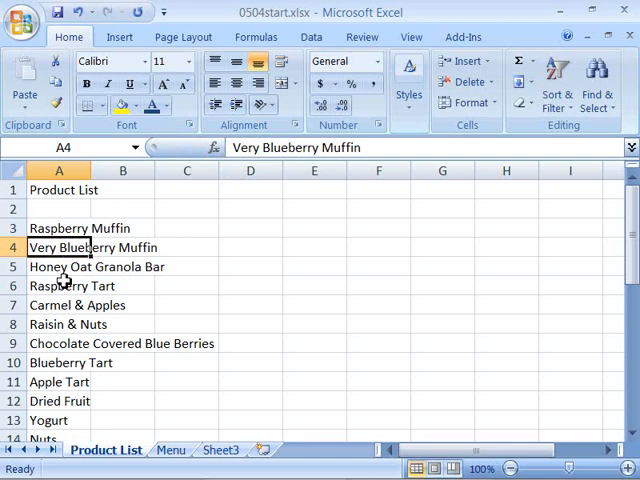
pyautogui.click(60, 400)
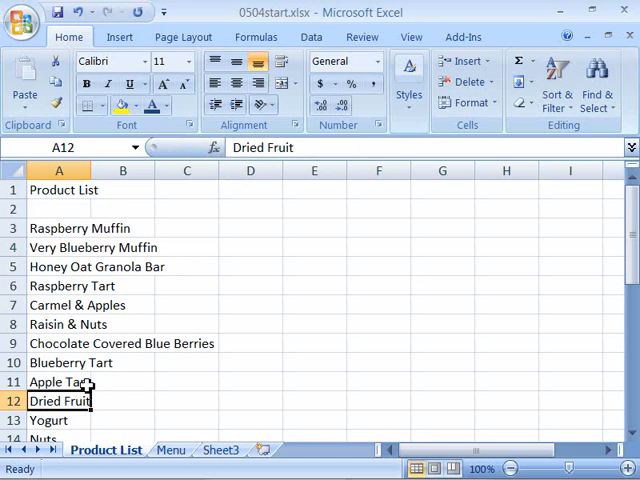
pyautogui.doubleClick(59, 400)
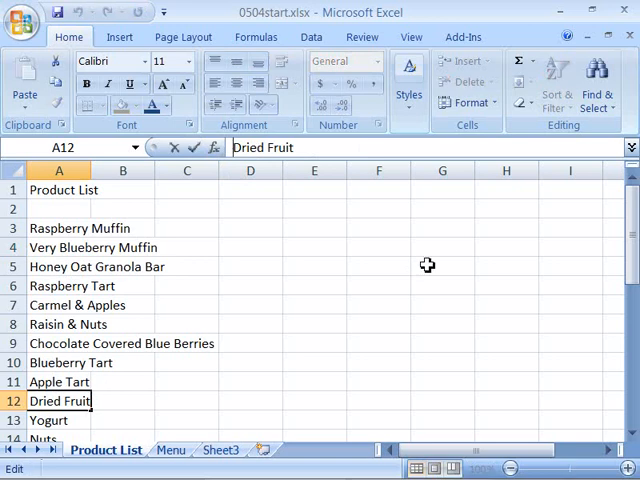
pyautogui.write('Delicious')
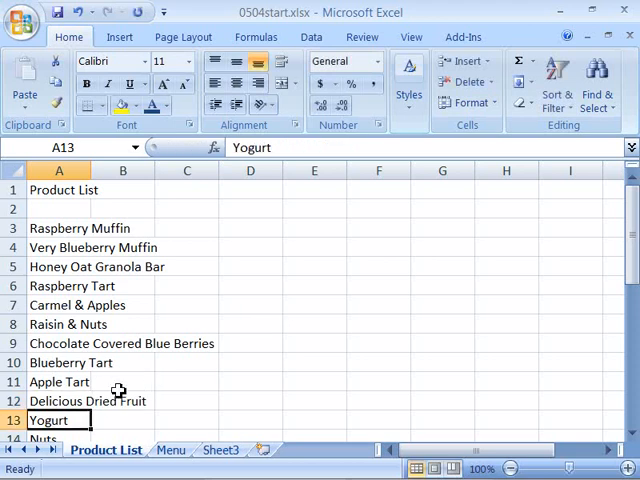
pyautogui.scroll(-3)
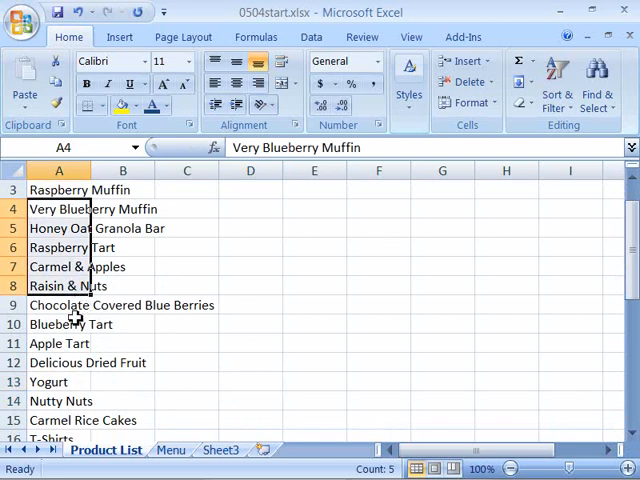
# Step: On the Menu sheet, right-click the list's first item cell to paste the product names
pyautogui.click(58, 324)
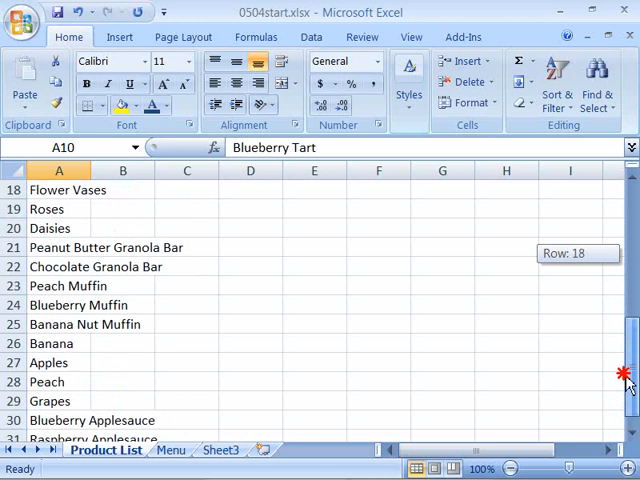
pyautogui.scroll(3)
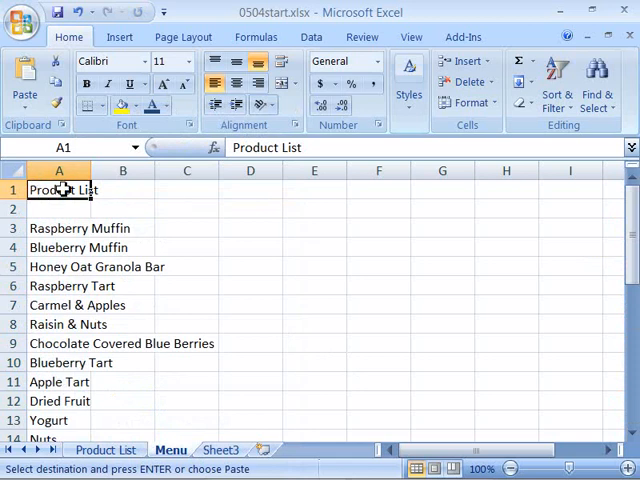
pyautogui.rightClick(58, 190)
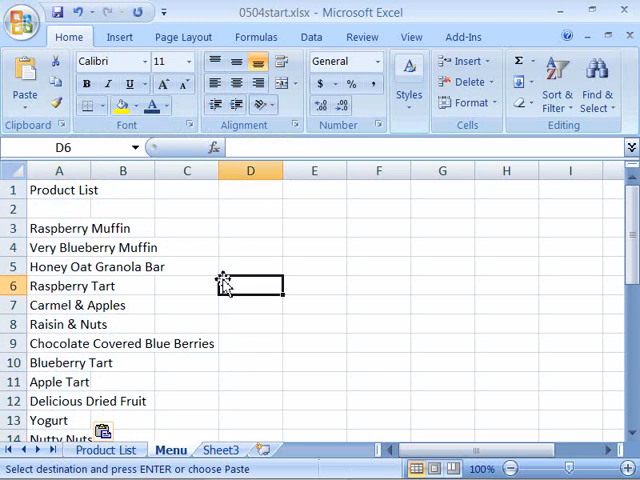
pyautogui.moveTo(130, 323)
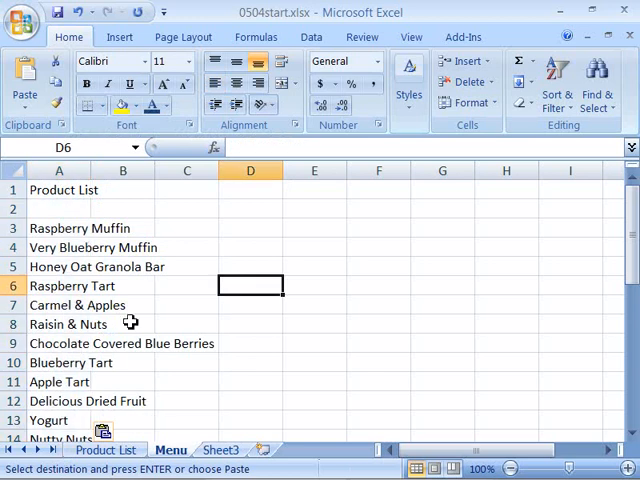